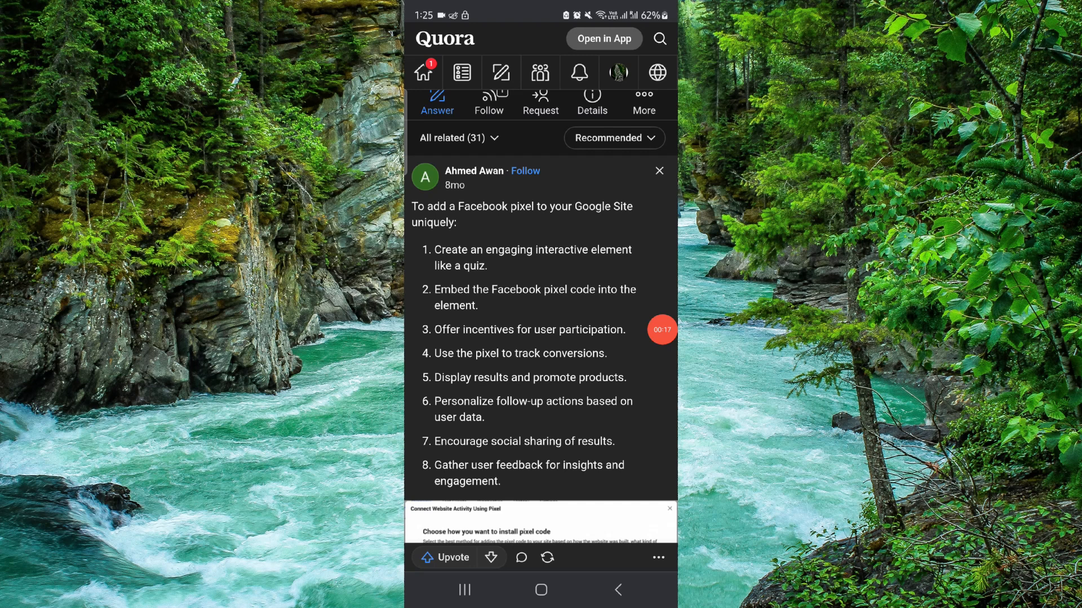
pyautogui.scroll(3)
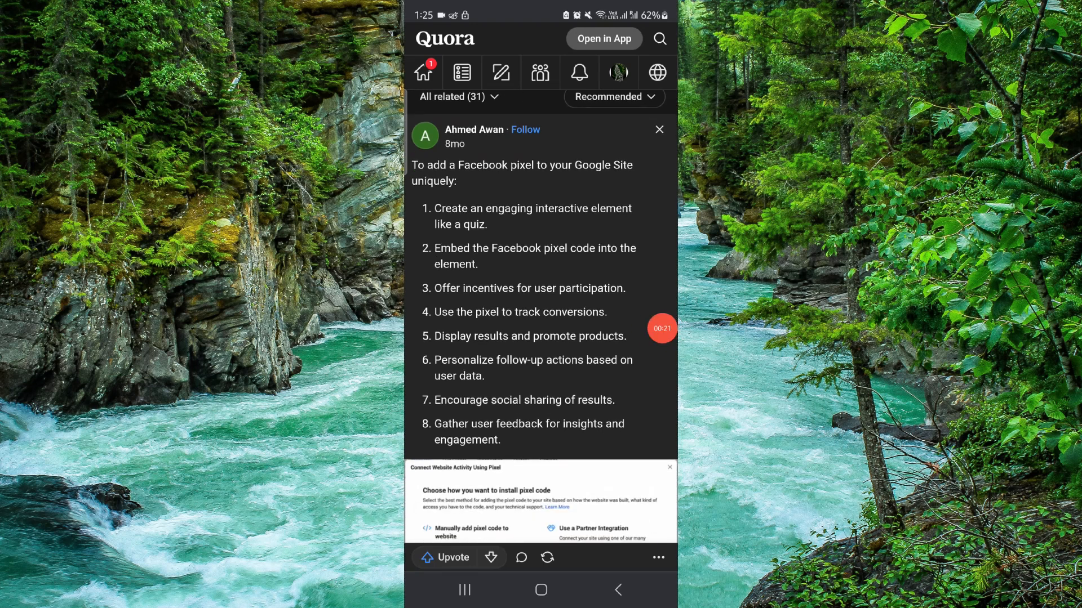
pyautogui.scroll(3)
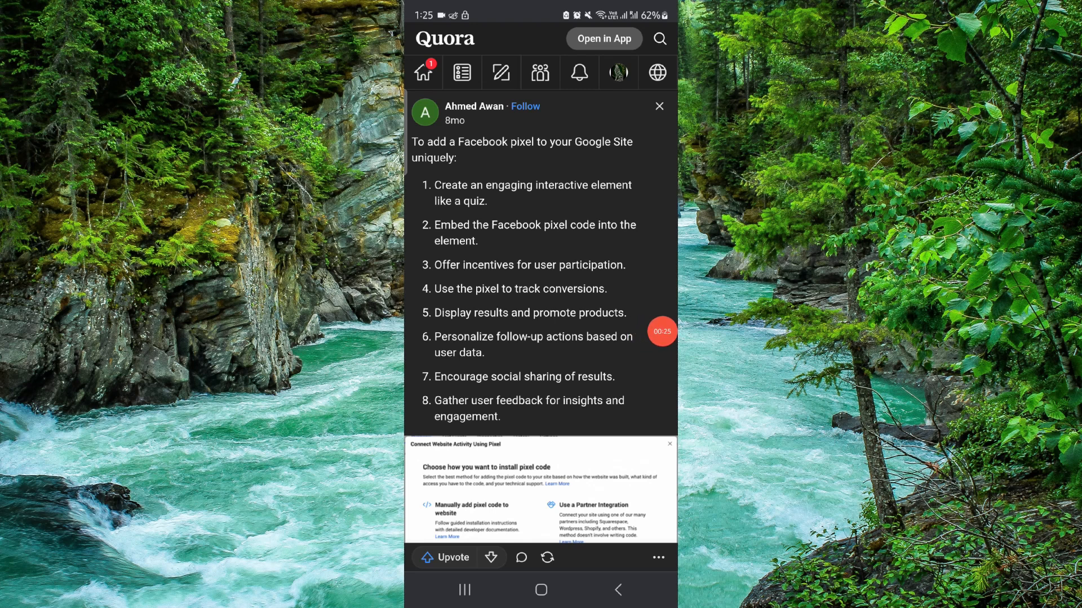
pyautogui.scroll(3)
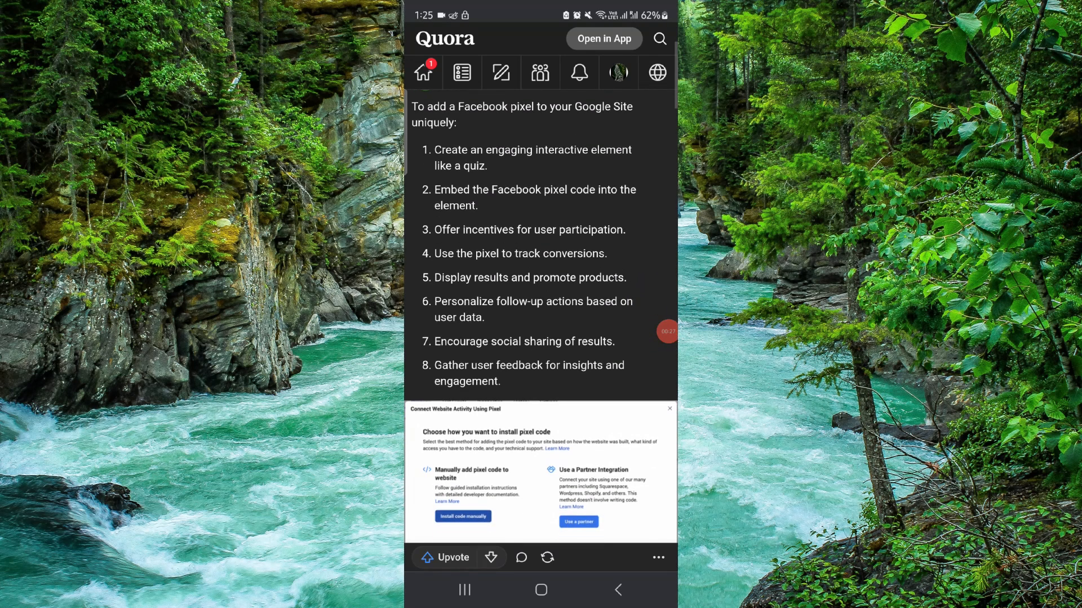
pyautogui.scroll(3)
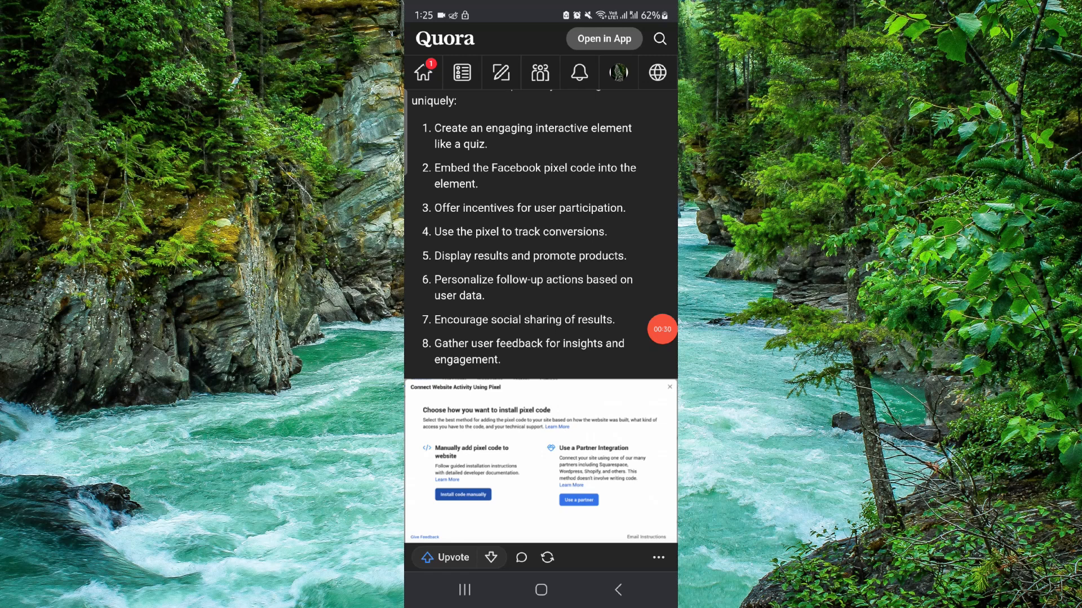
pyautogui.scroll(3)
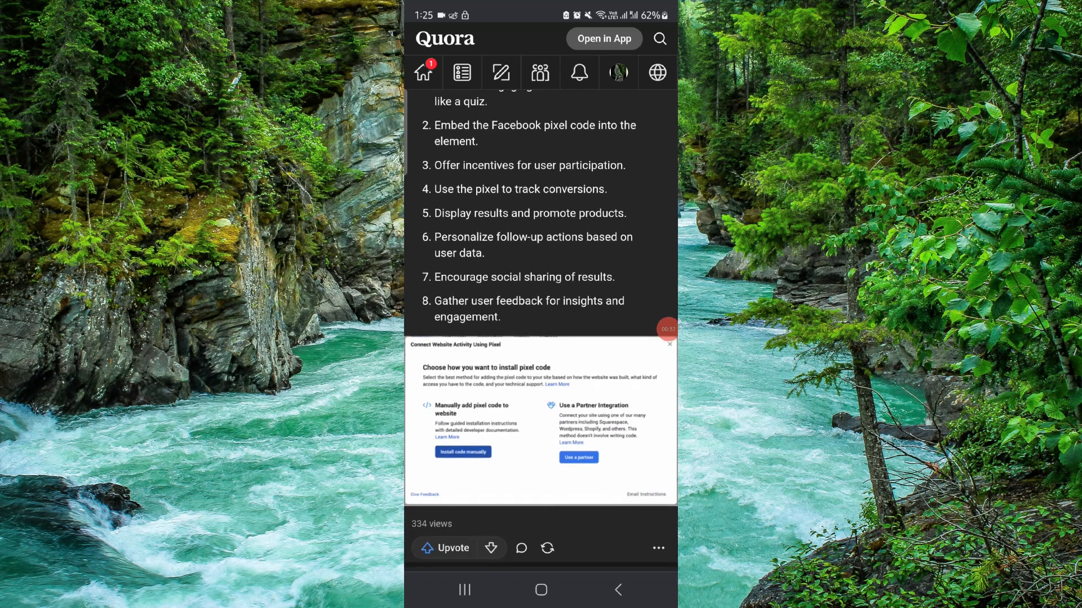